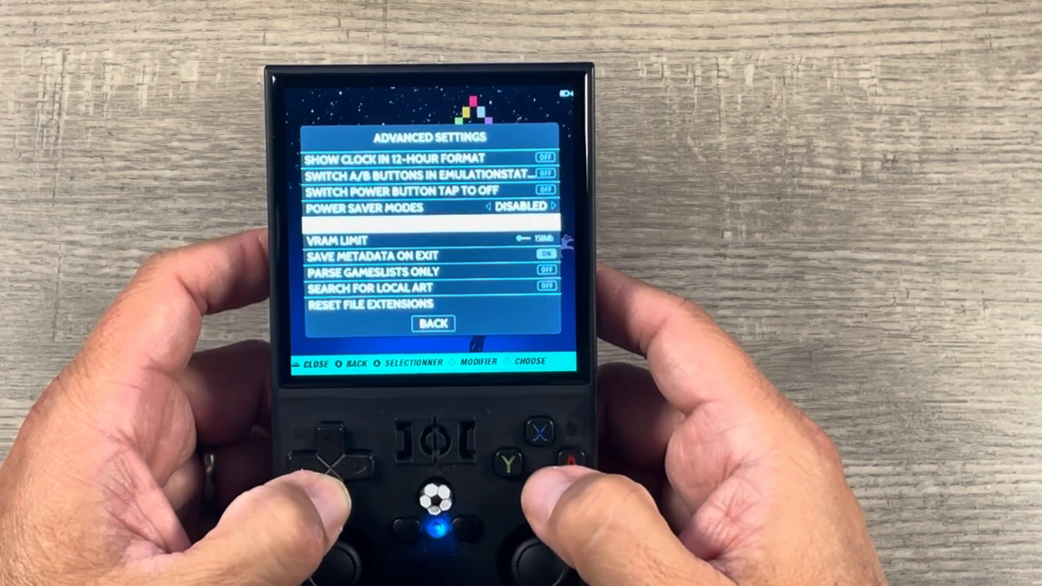
pyautogui.scroll(-3)
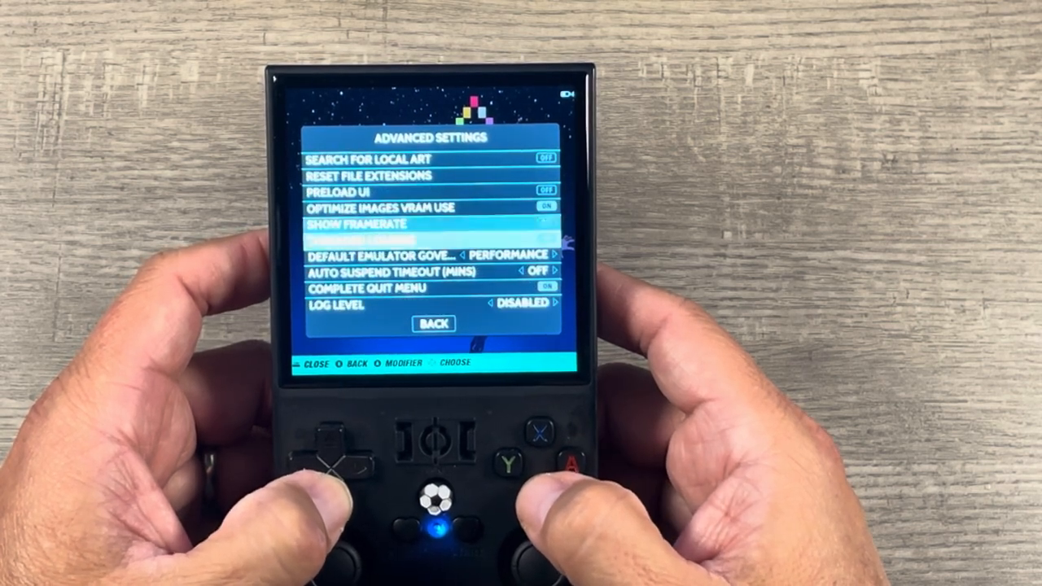